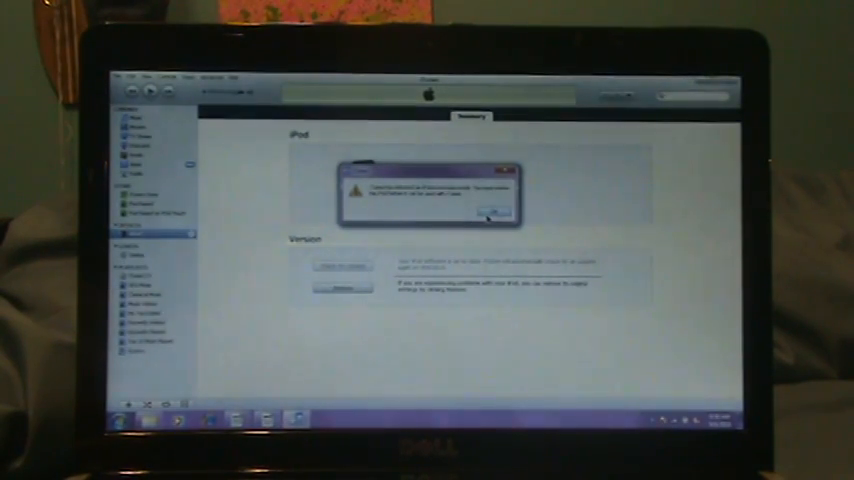
# Step: Dismiss the iPod warning and cancel the file chooser, then request an iPod factory restore
pyautogui.click(497, 214)
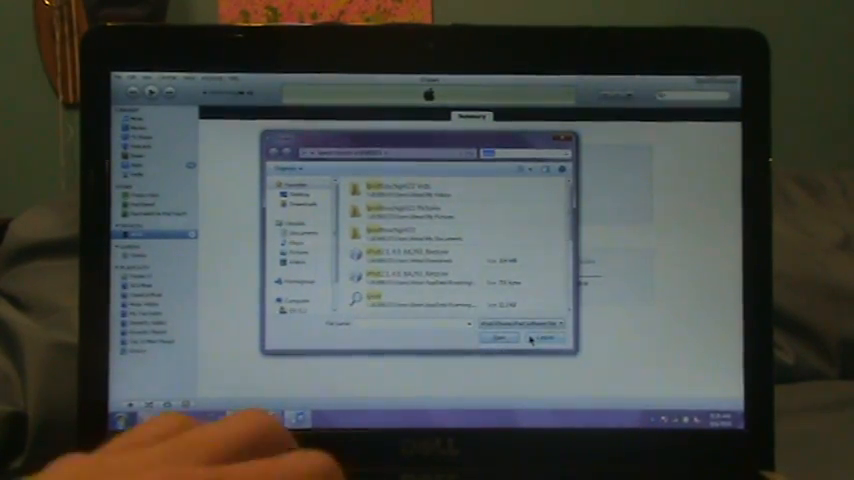
pyautogui.click(544, 338)
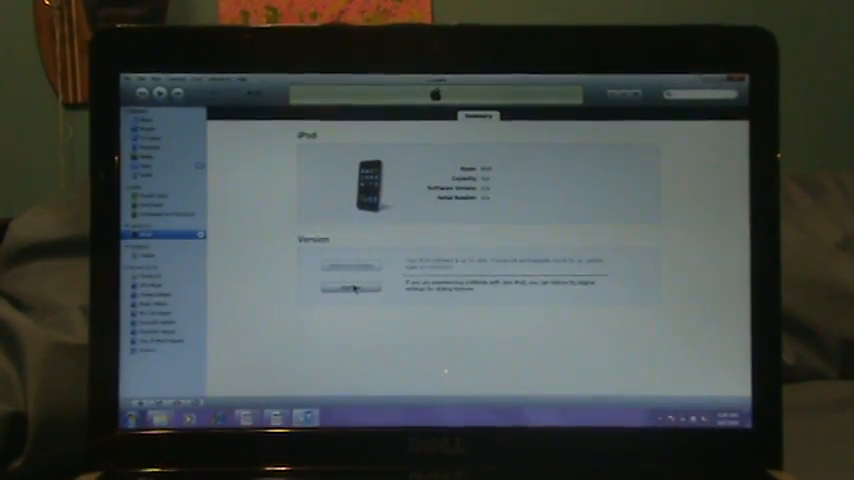
pyautogui.click(347, 268)
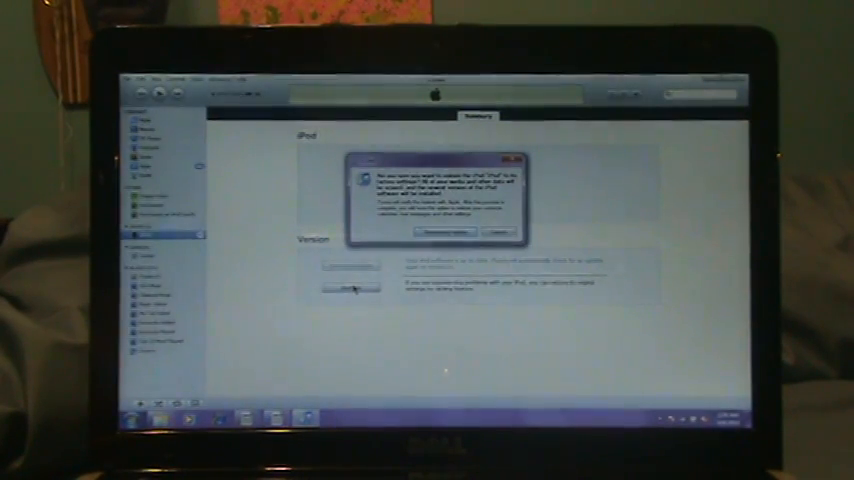